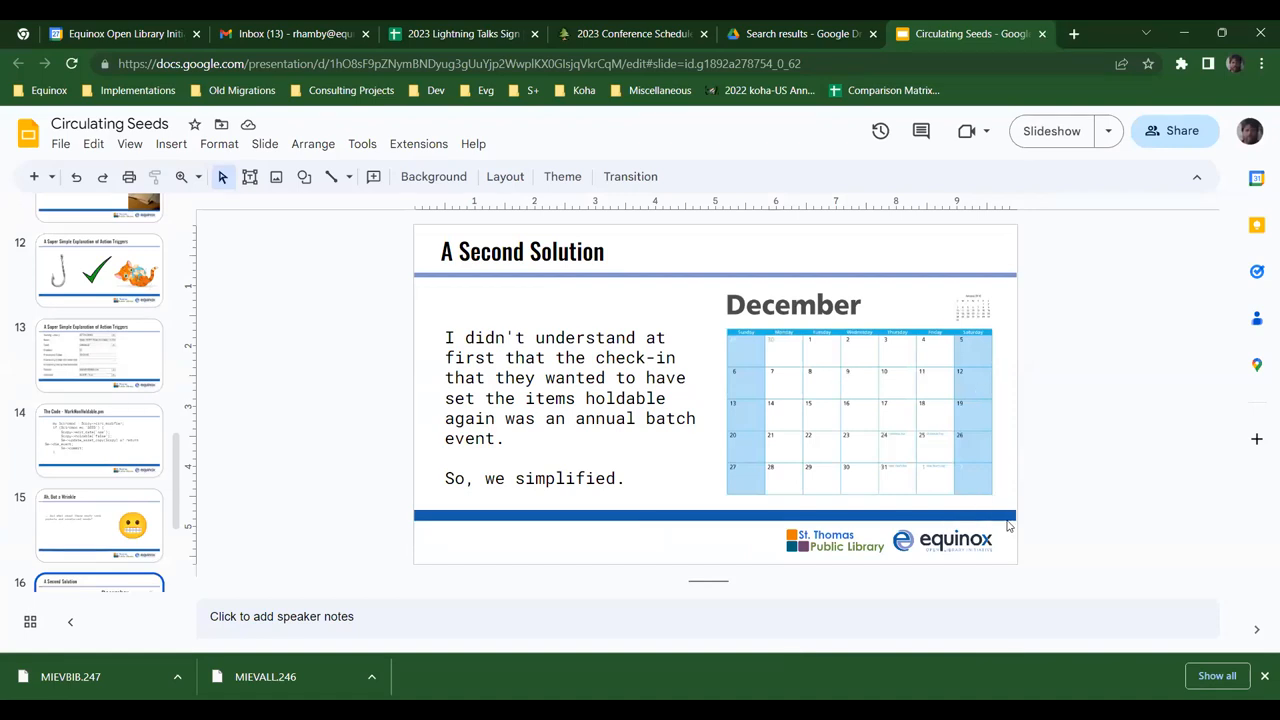
mouse_move(1049, 510)
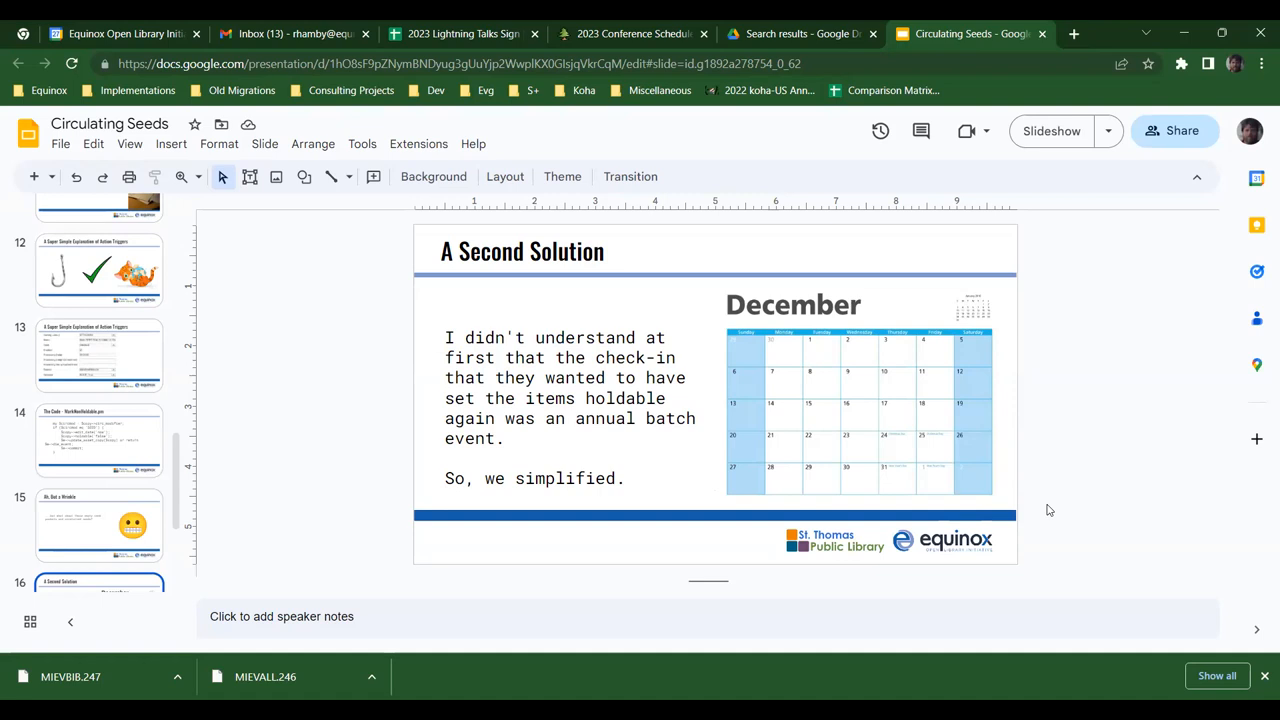